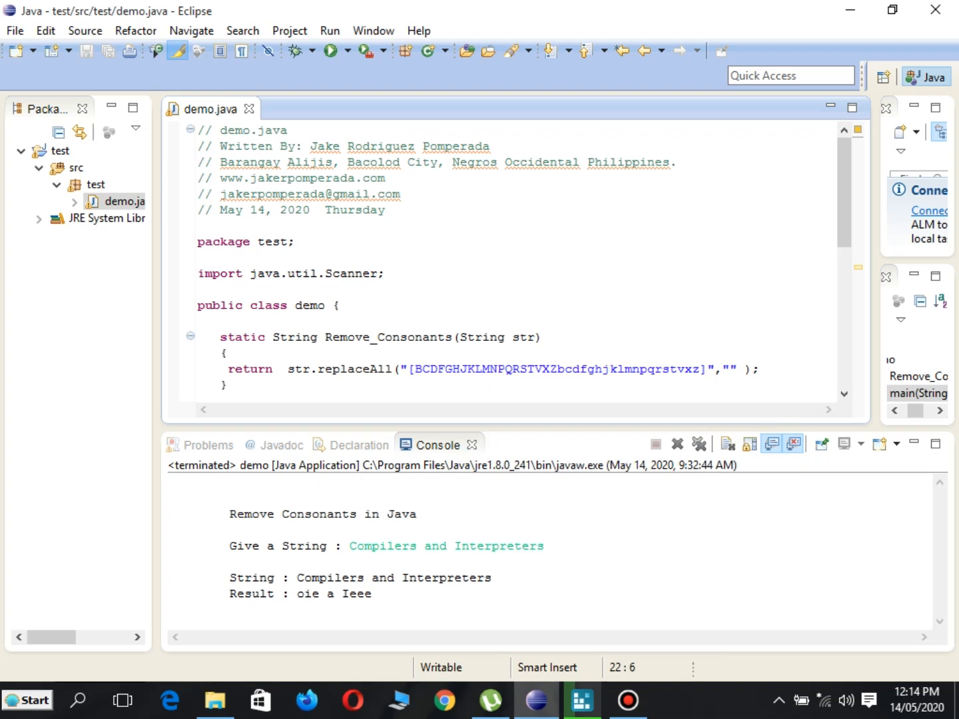
Review the Scanner import, the class declaration and the main method declaration in demo.java.
drag(199, 131, 386, 211)
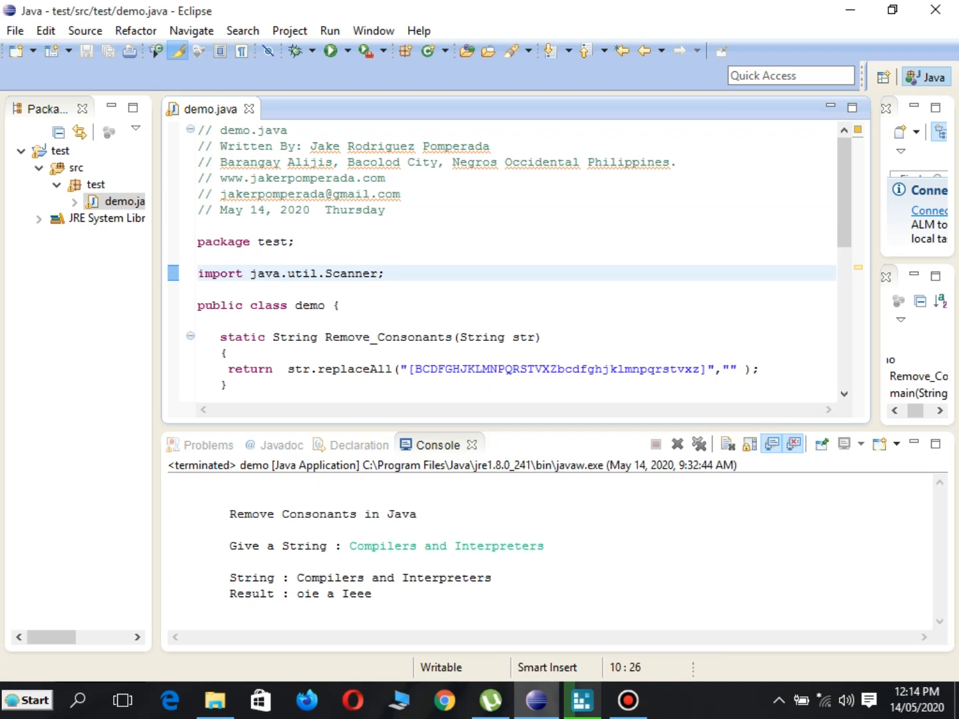
click(385, 273)
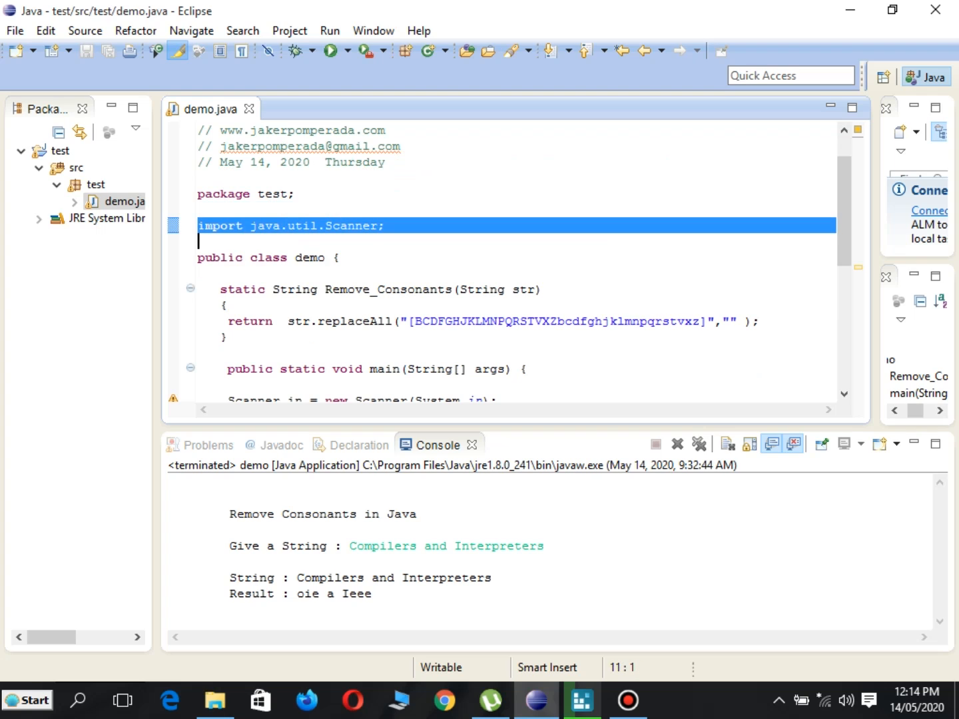
click(339, 258)
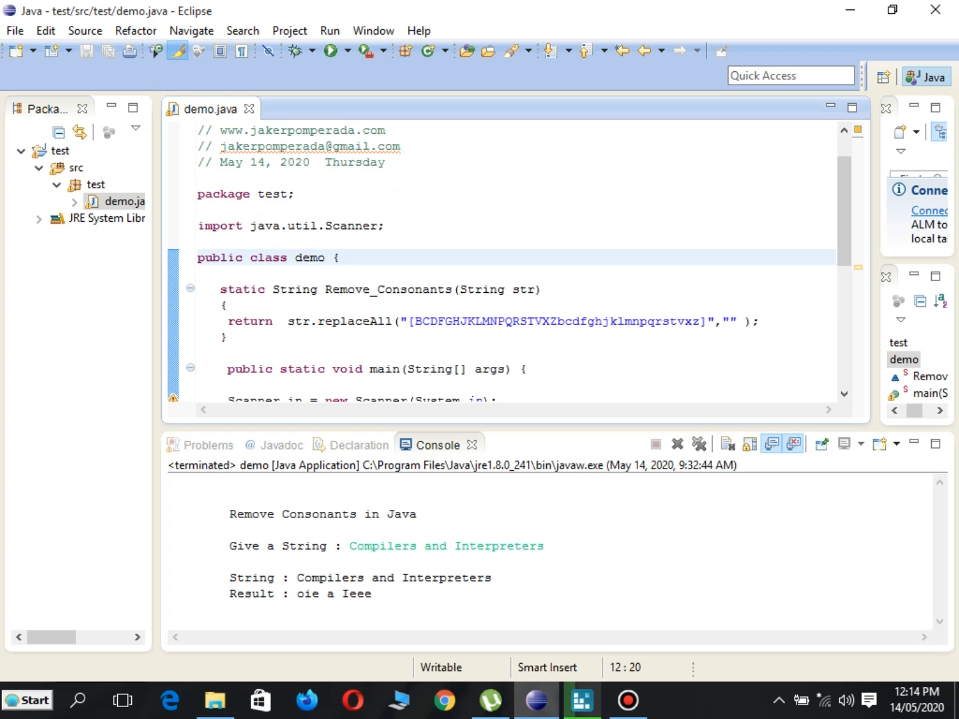
scroll(down, 3)
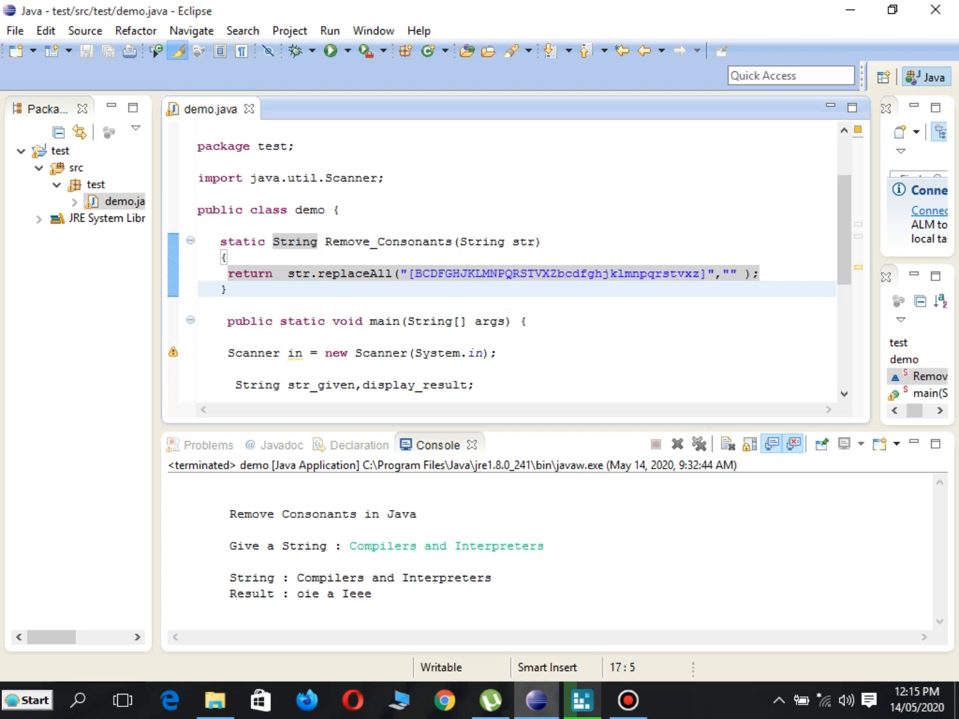
double_click(348, 273)
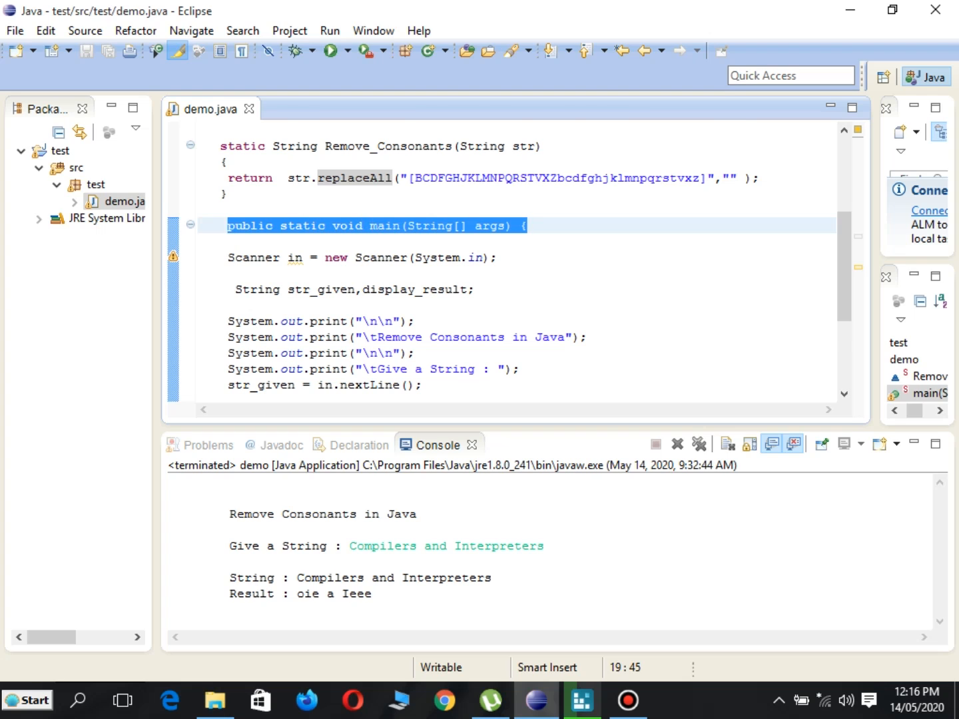
Review the Scanner creation, the title print statement and every use of display_result.
scroll(down, 3)
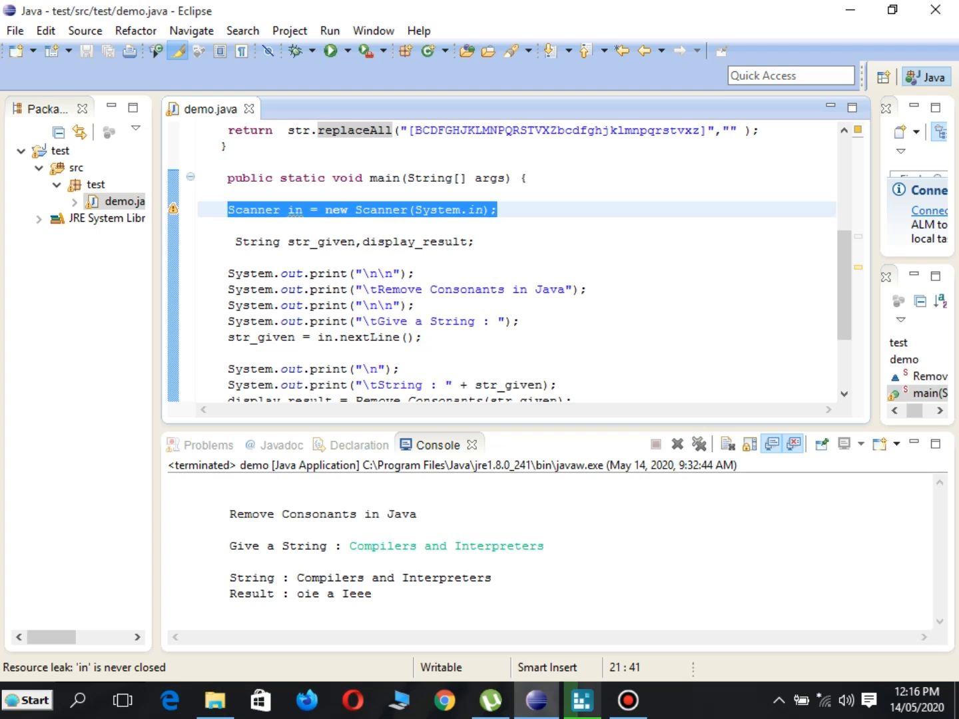
click(498, 209)
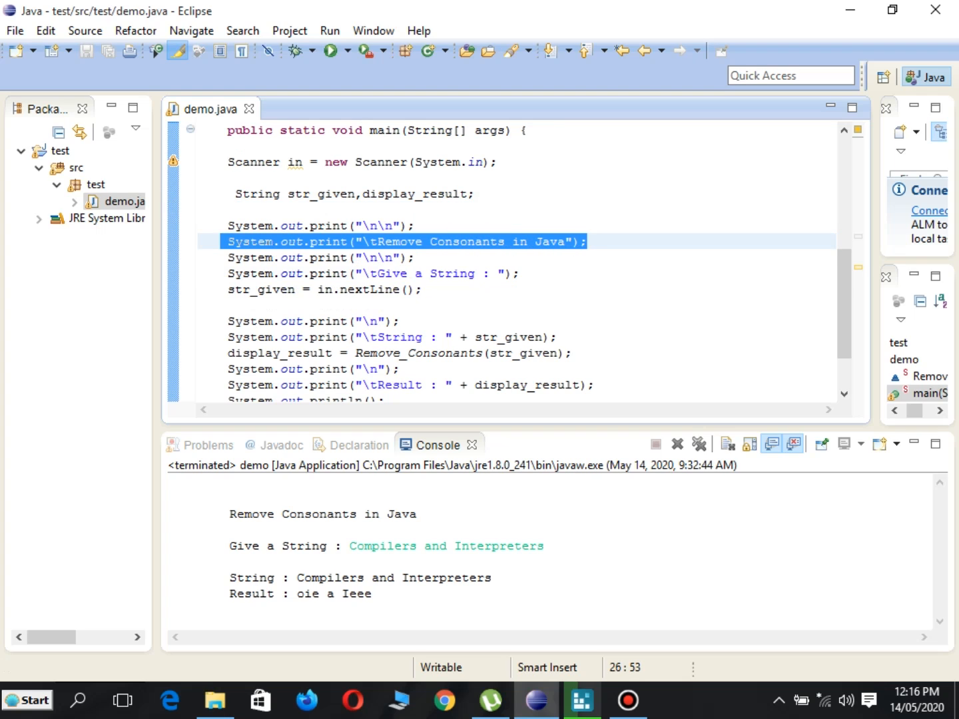
click(319, 258)
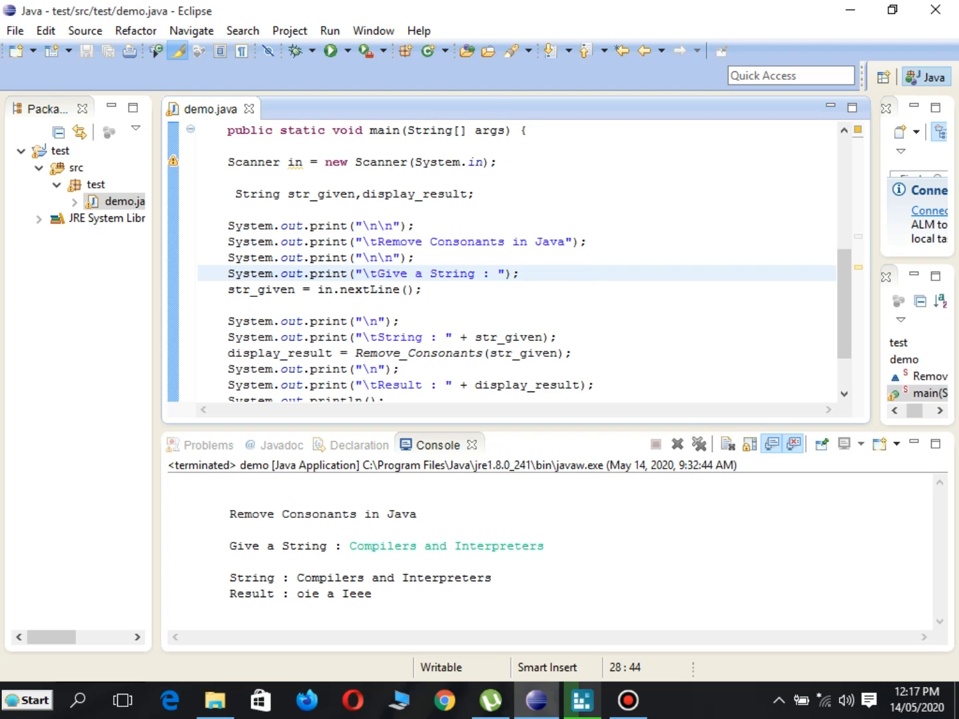
double_click(261, 289)
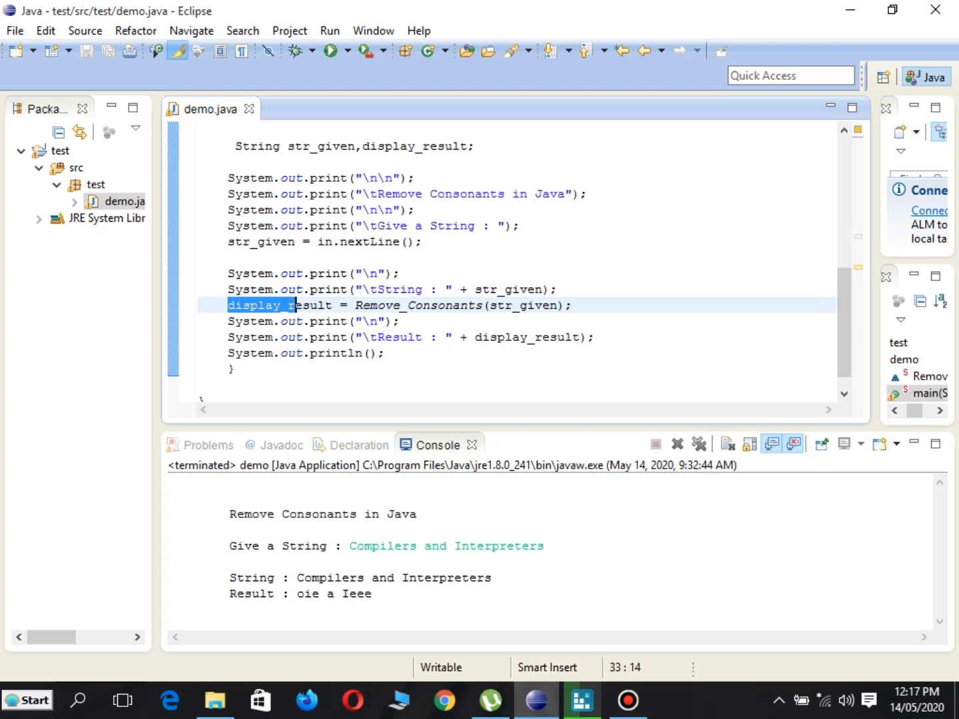
double_click(279, 305)
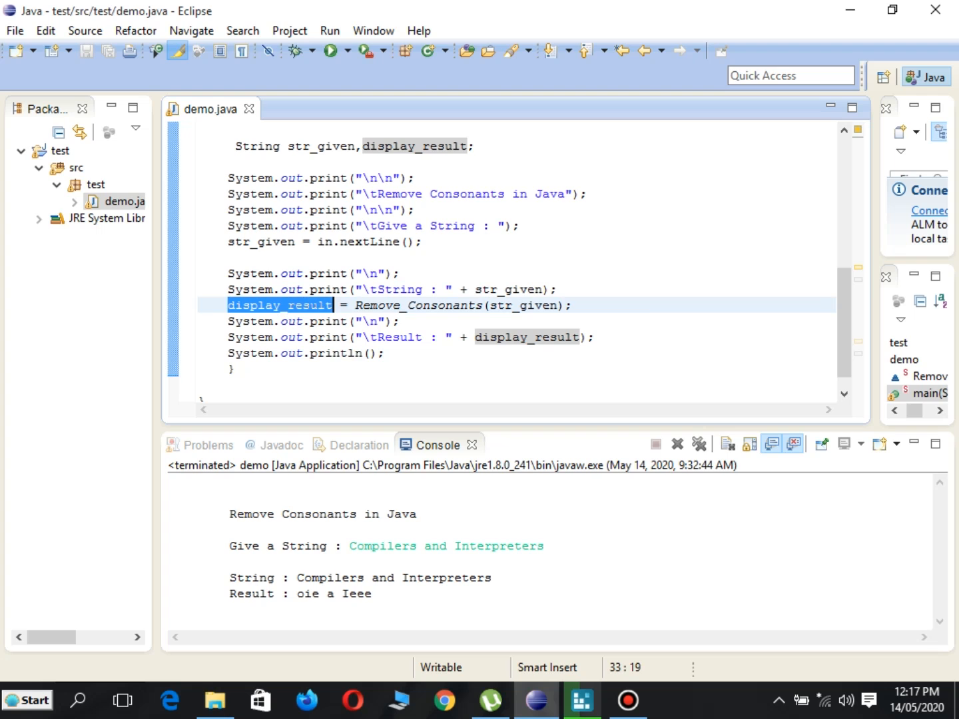
mouse_move(418, 305)
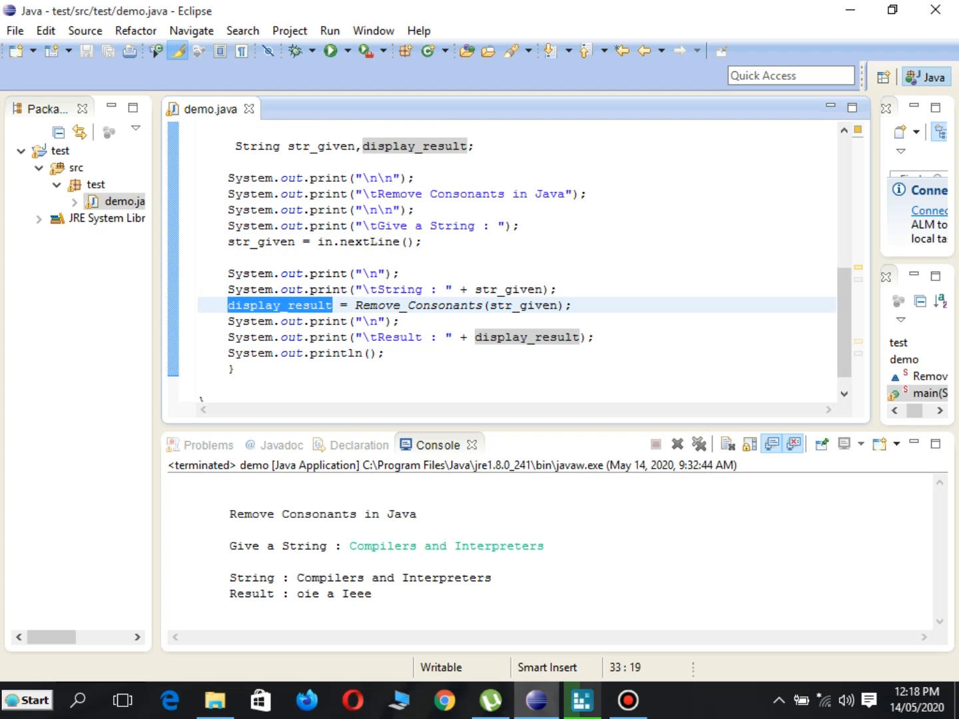
click(332, 305)
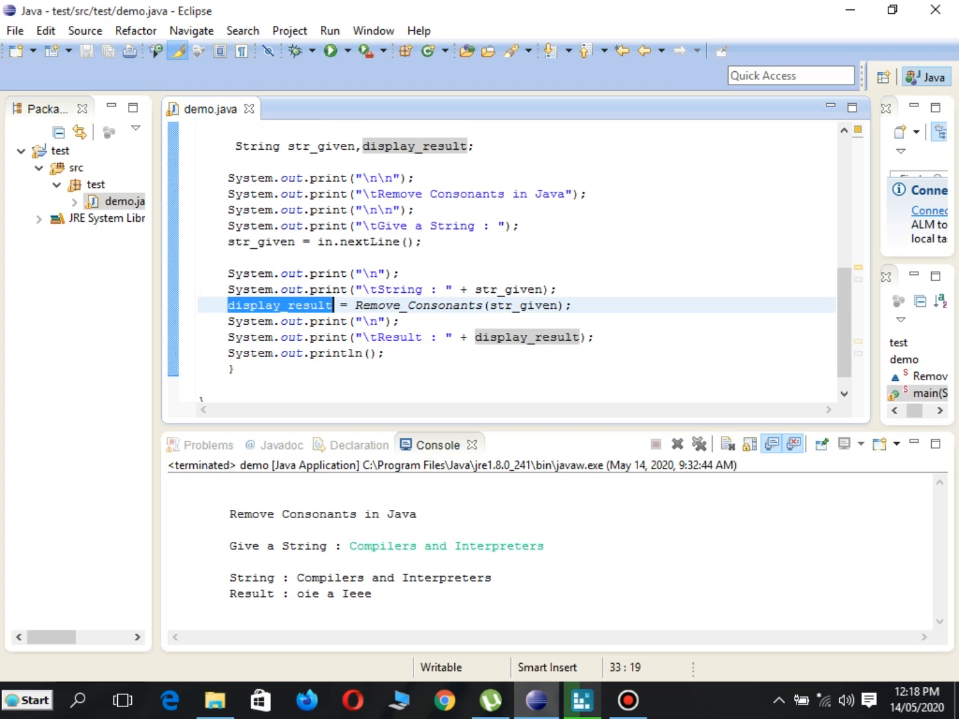
click(491, 305)
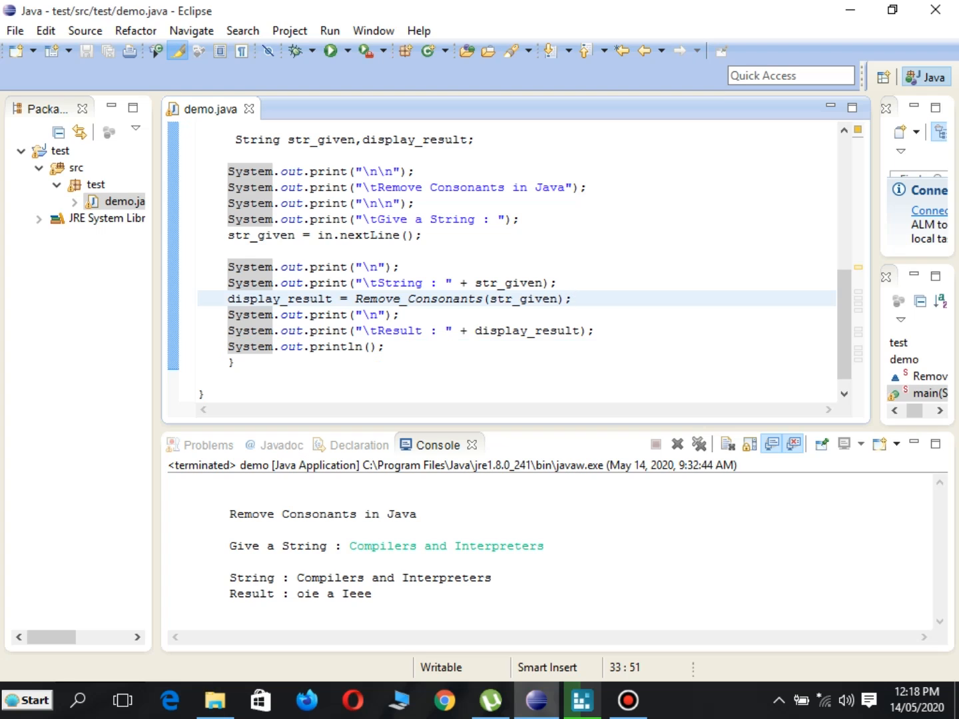
click(572, 298)
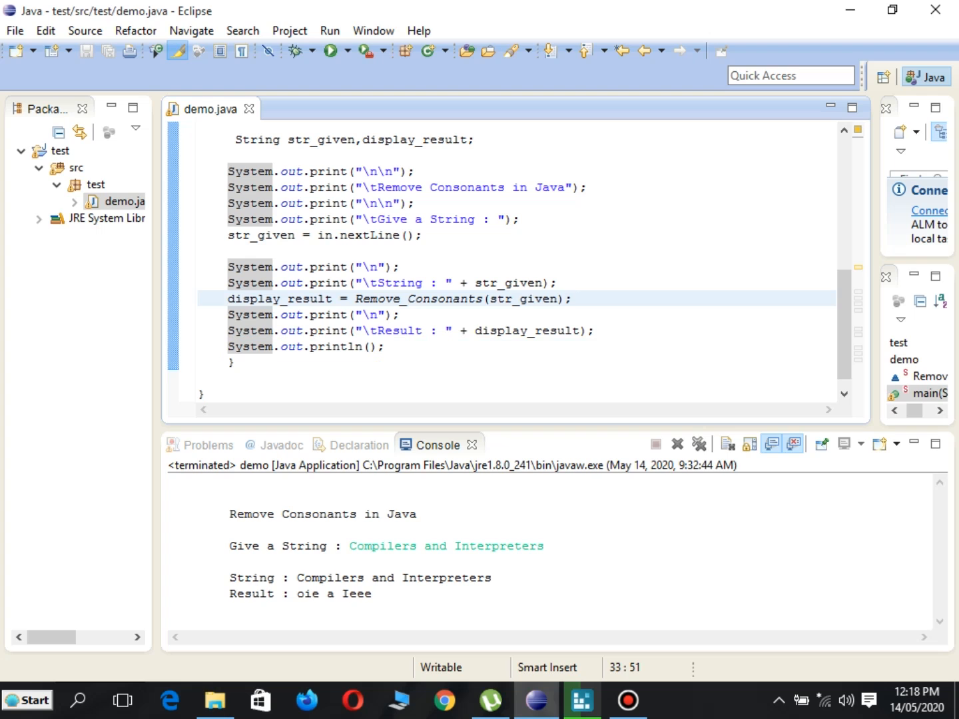
Run demo.java and enter 'Information Technology' in the Console, yielding 'Ioaio eooy'.
click(331, 51)
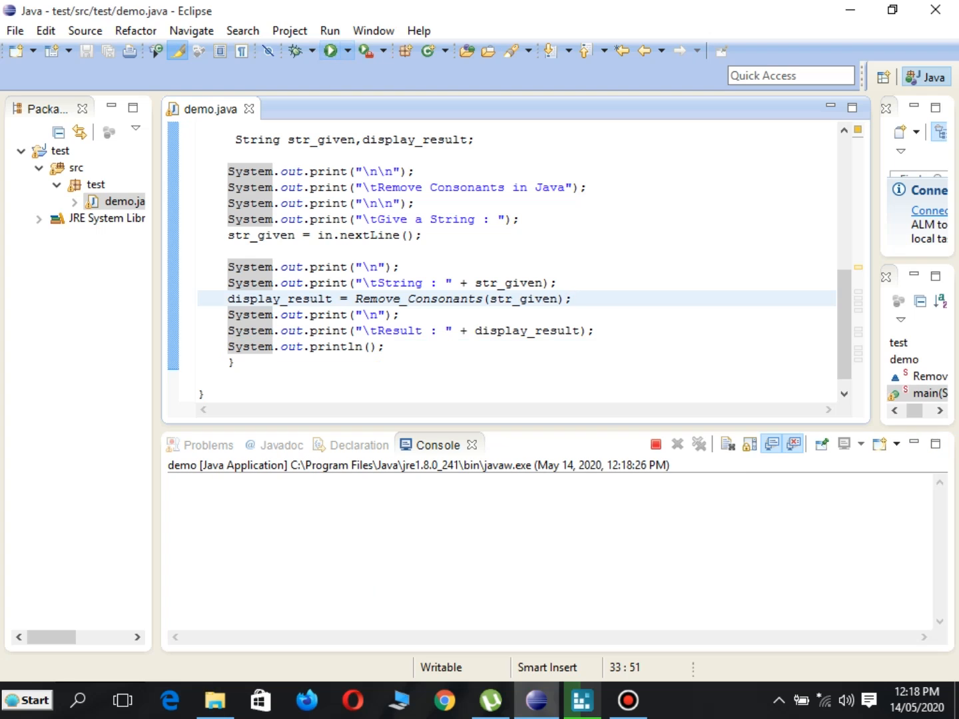
click(331, 51)
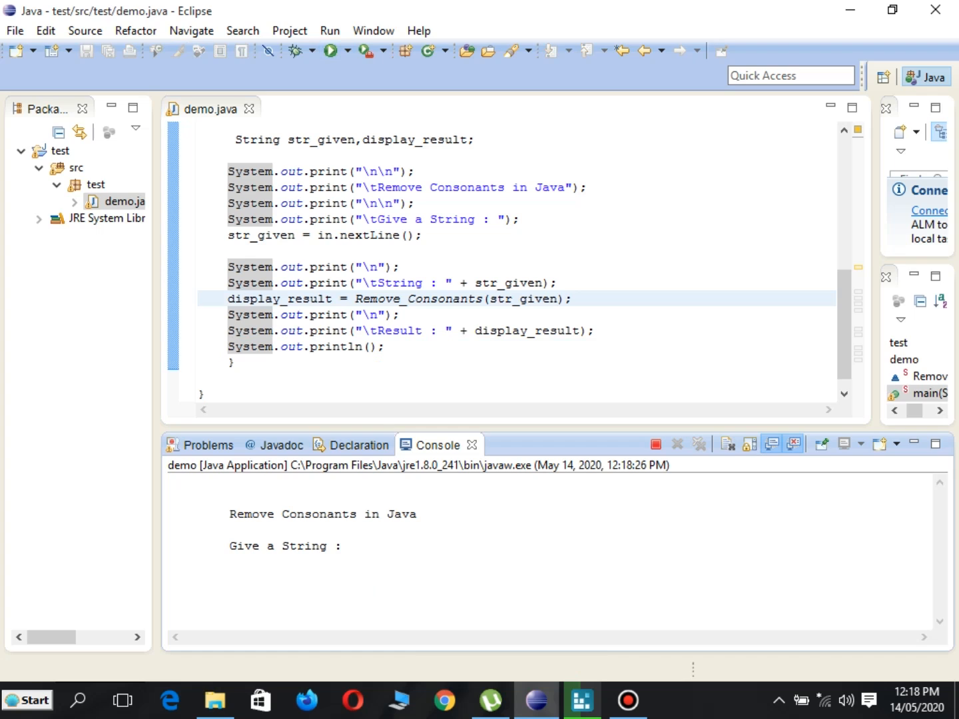
text(Information Techn)
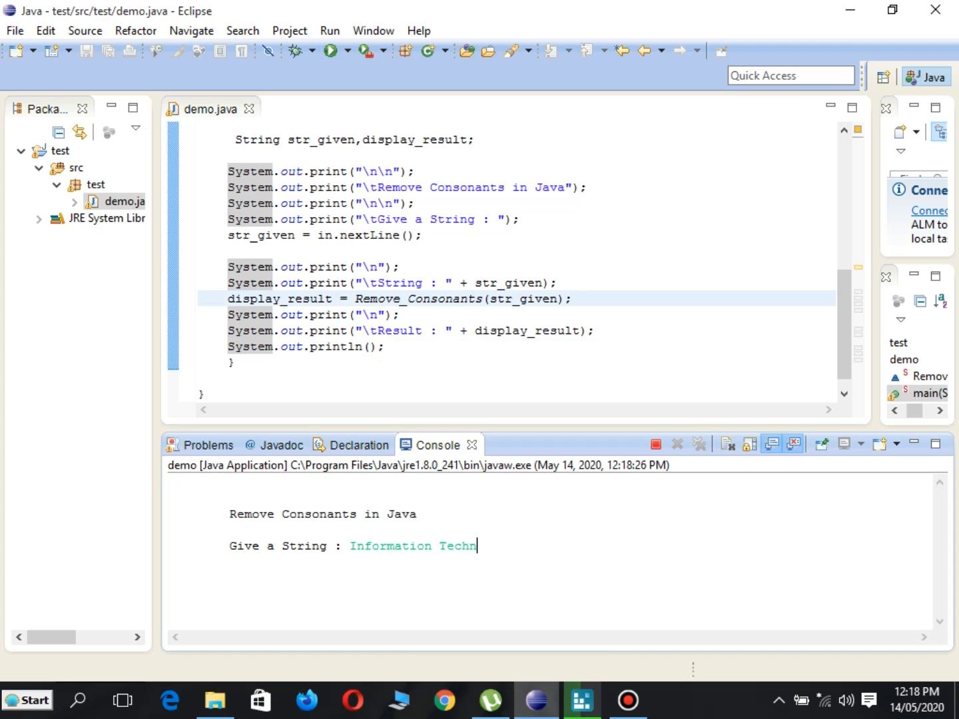
text(ology)
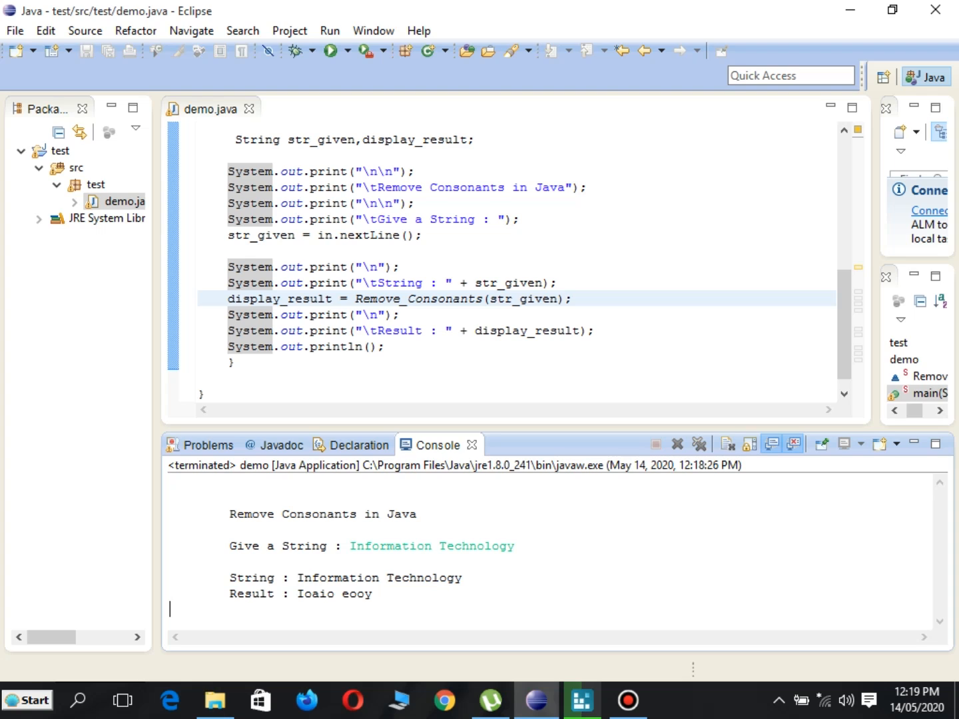
Run demo.java again and enter 'Java Programming in Fun and Profitable.' at the Console prompt.
click(330, 50)
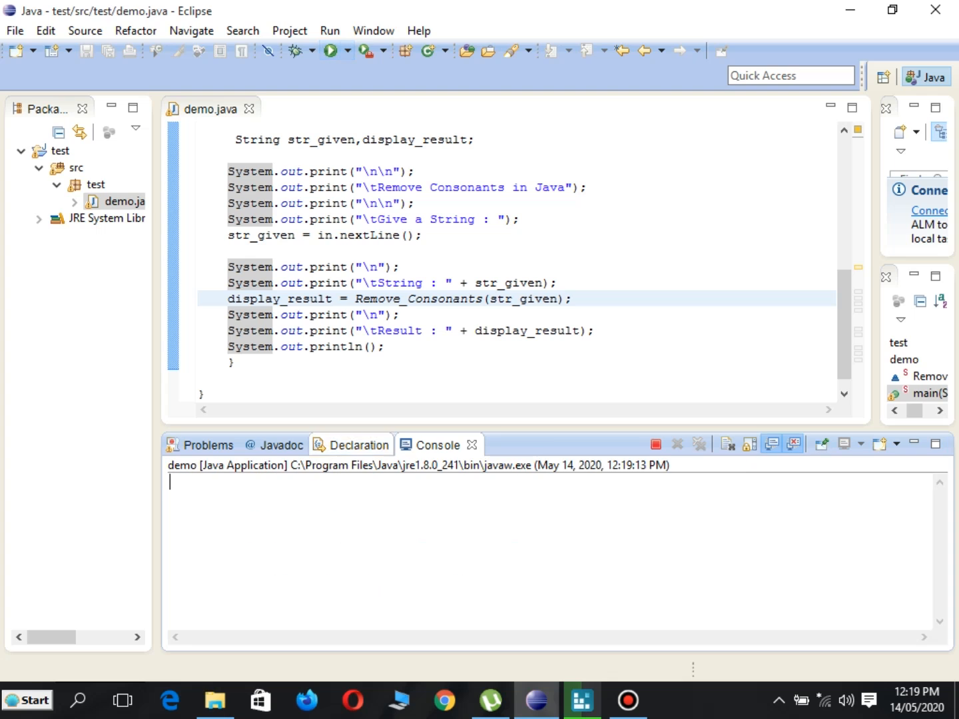
click(330, 51)
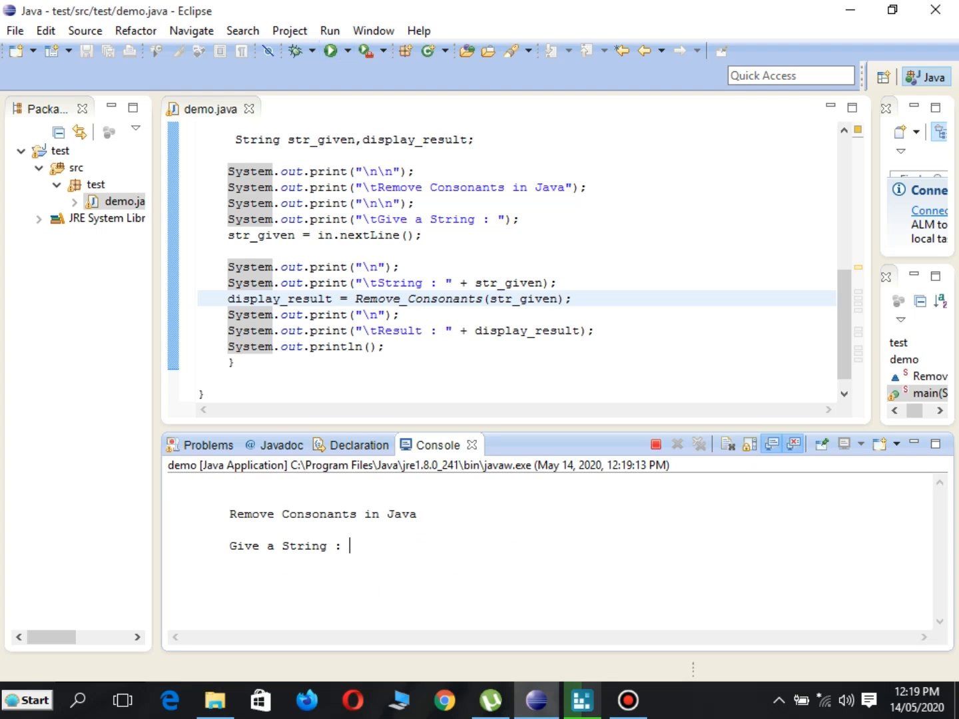
text(Java {p)
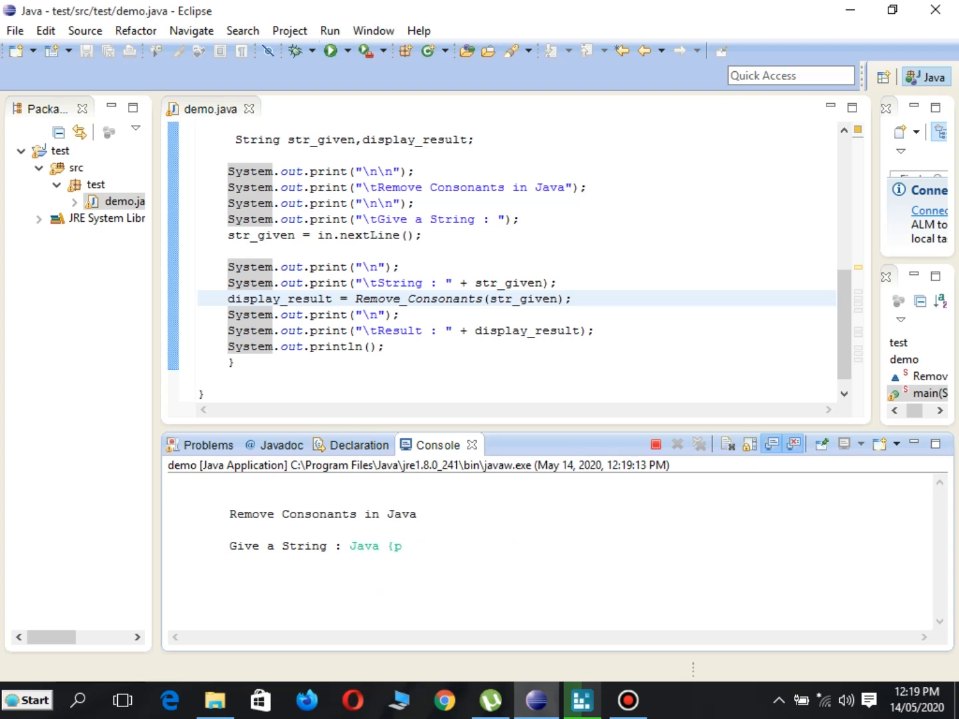
text(Programming in)
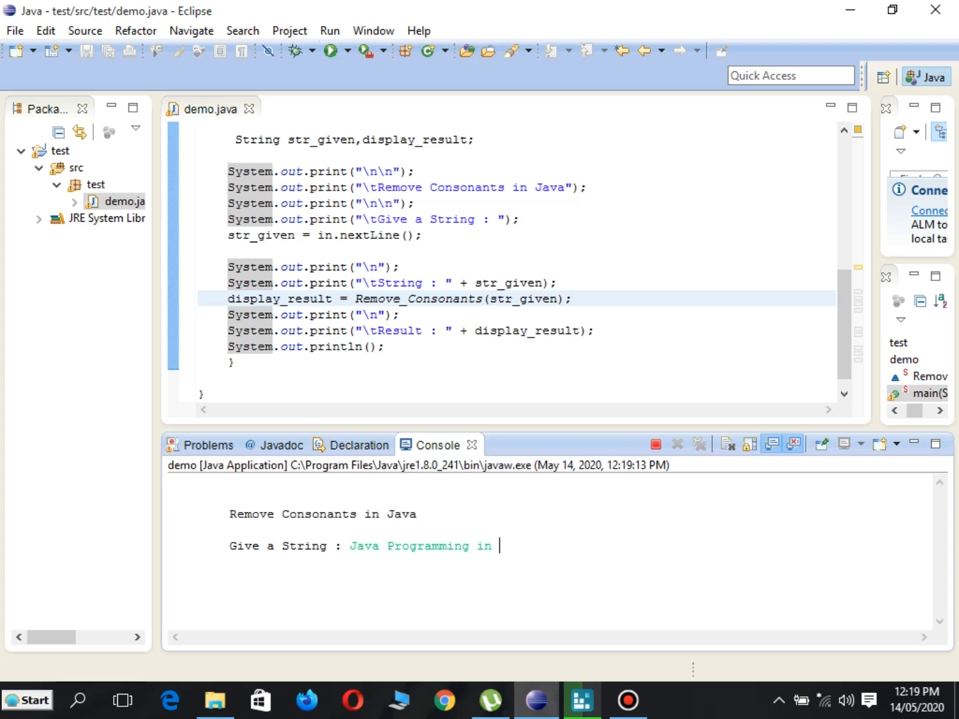
text(Fun and Pr)
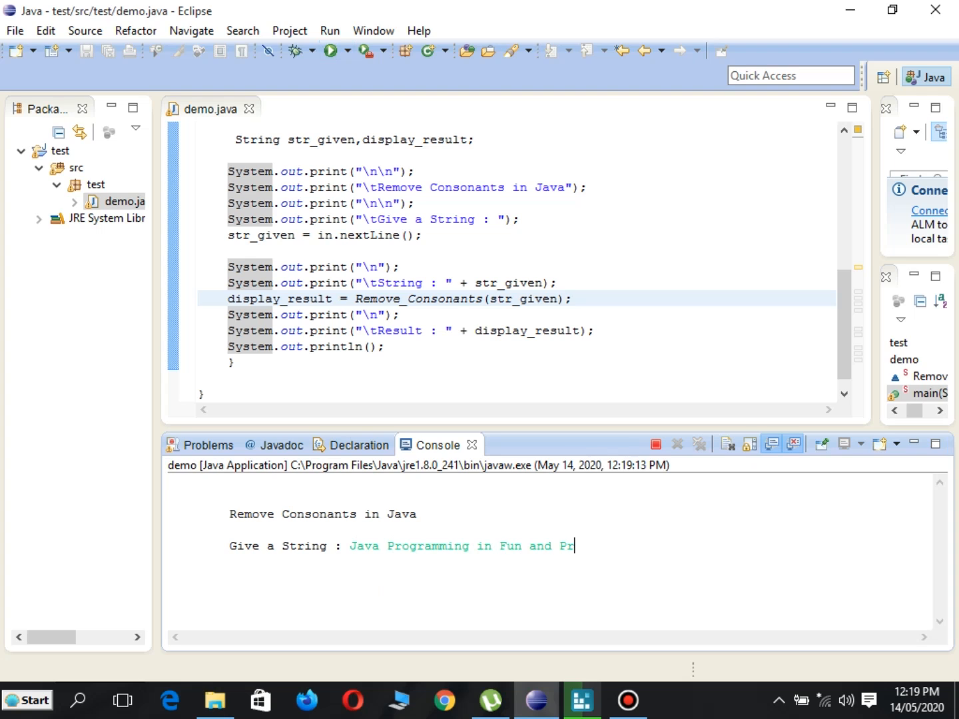
text(ofitabl)
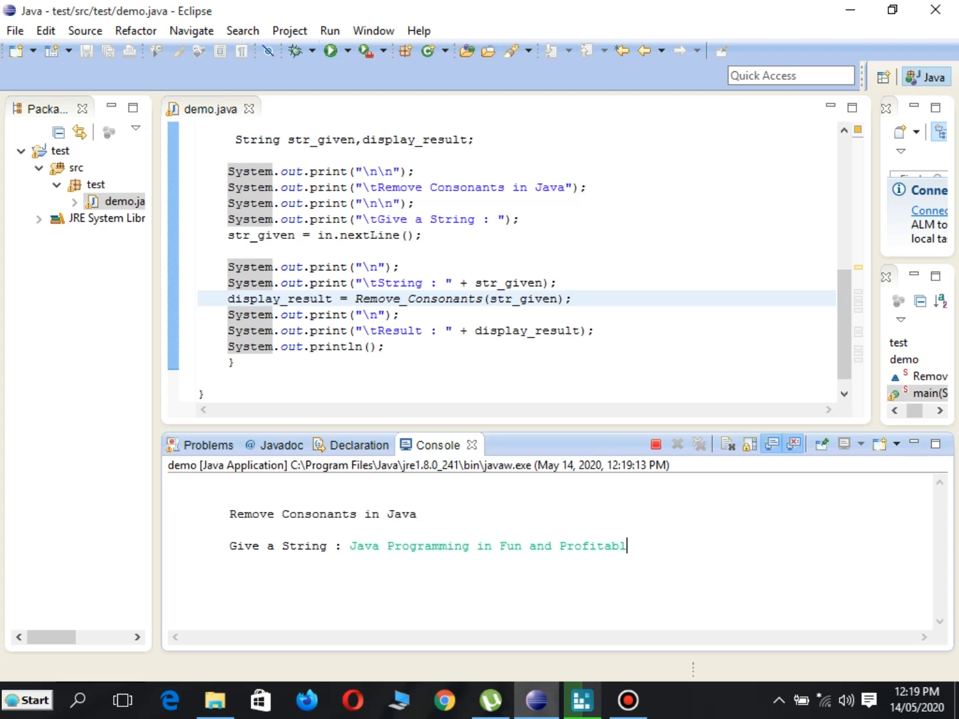
text(e.)
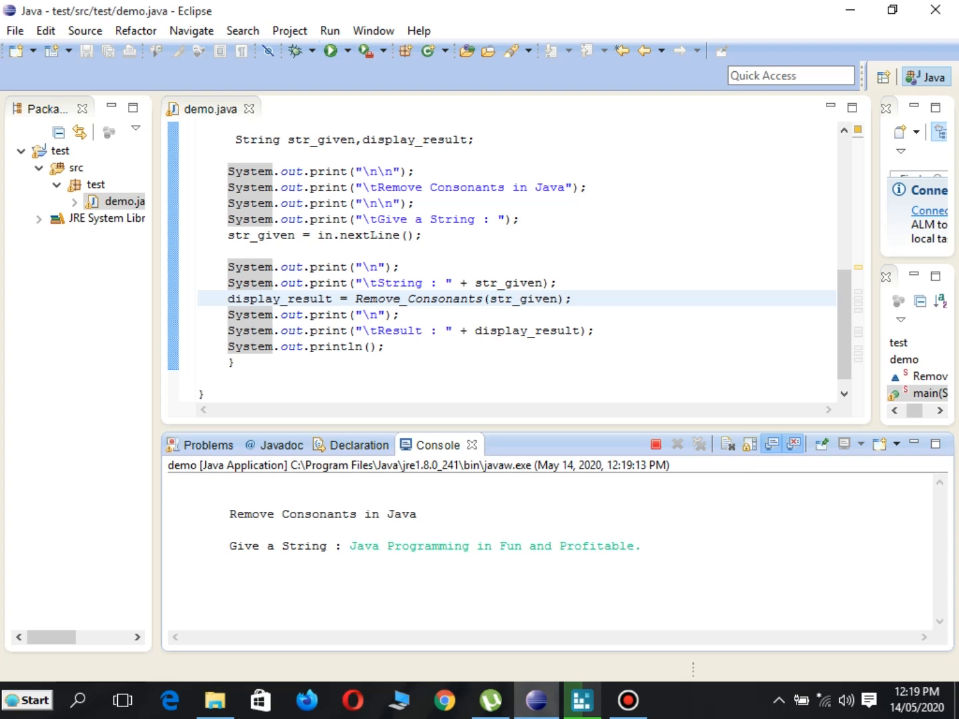